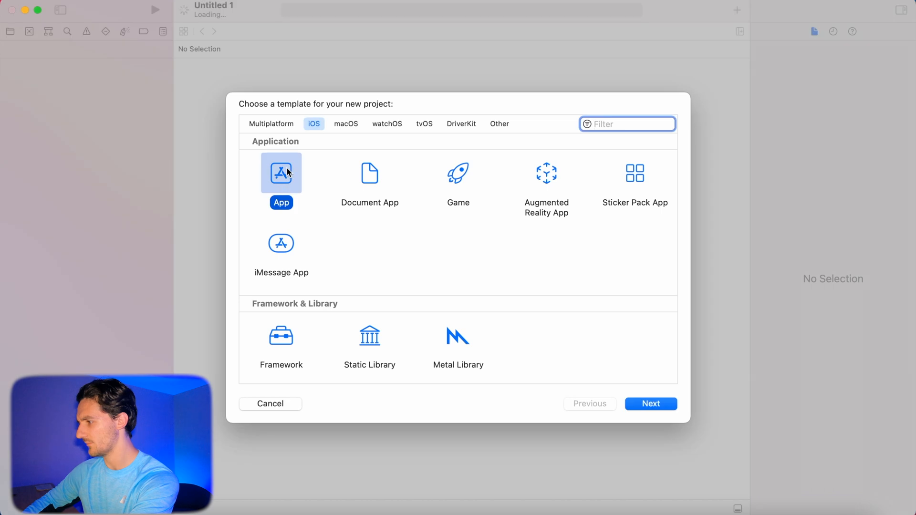
Create an iOS App project named ThisIsForDenis with SwiftUI interface and Swift language.
{"action": "left_click", "coordinate": [651, 404]}
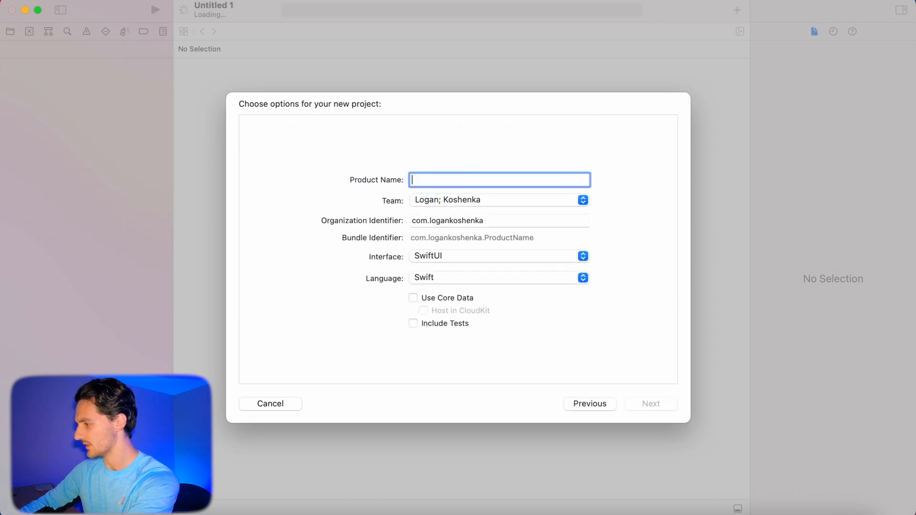
{"action": "type", "text": "ThisIsF"}
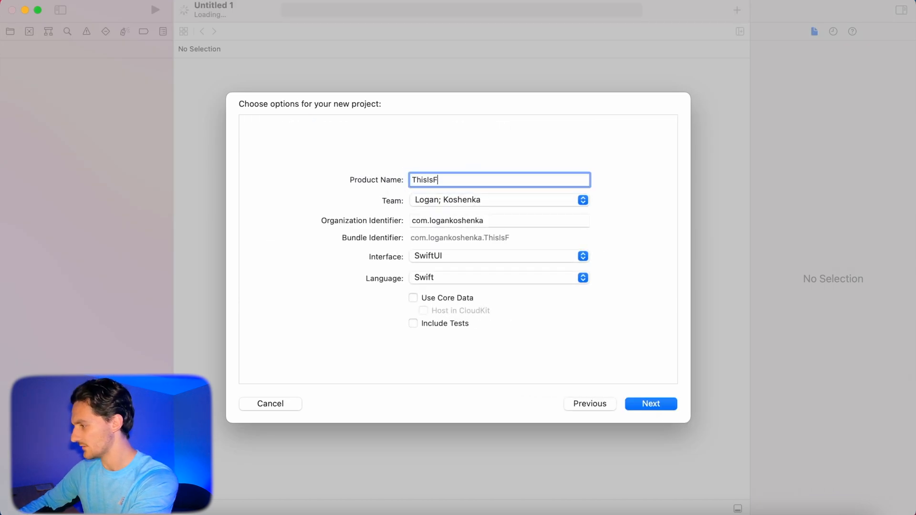
{"action": "type", "text": "orDenis"}
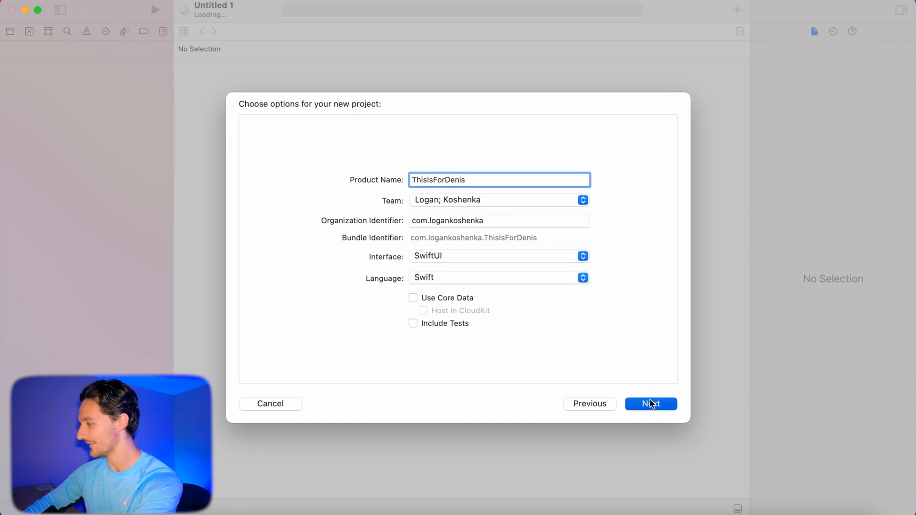
{"action": "left_click", "coordinate": [650, 404]}
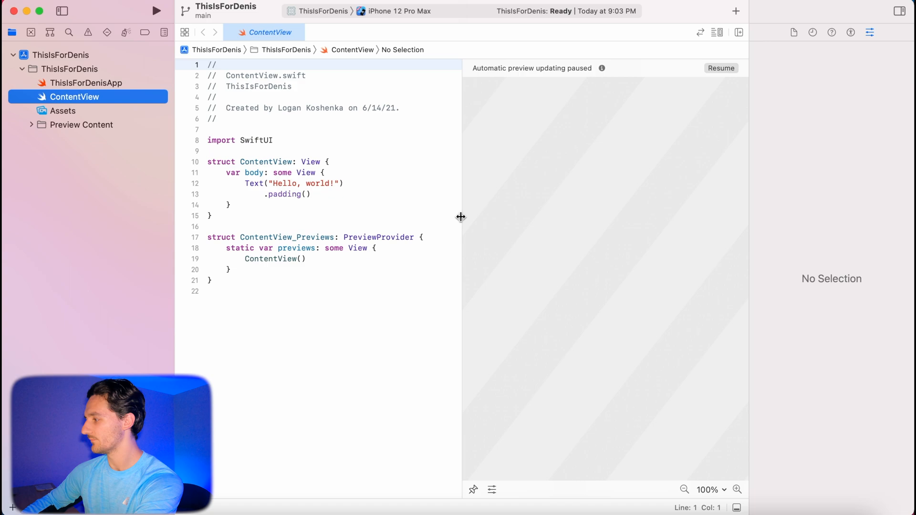